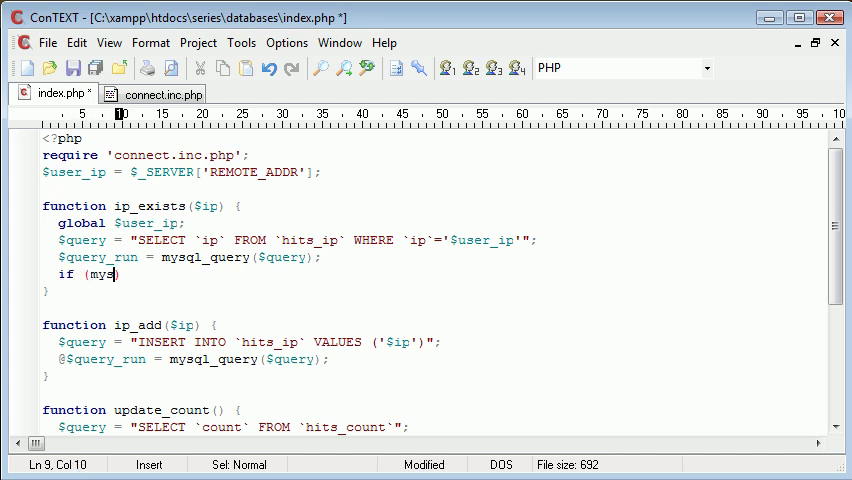
- Write if (mysql_num_rows($query_run)==0) { return true in ip_exists
{"action": "type", "text": "ql_num_rows"}
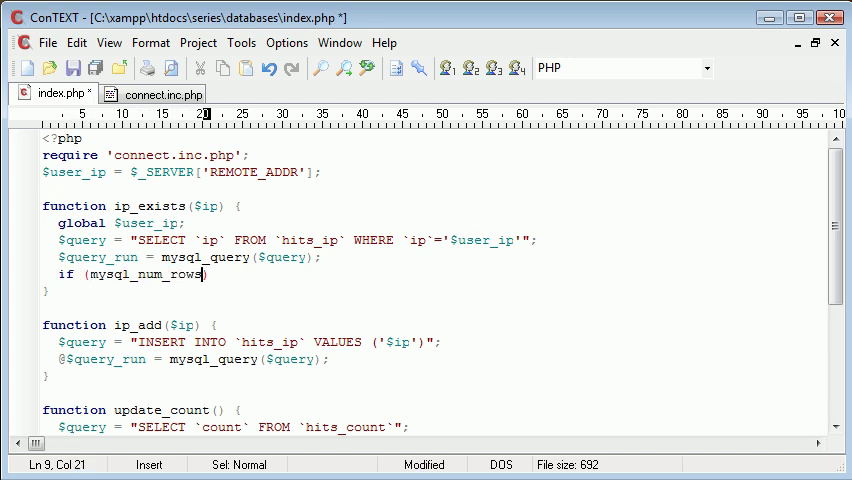
{"action": "type", "text": "("}
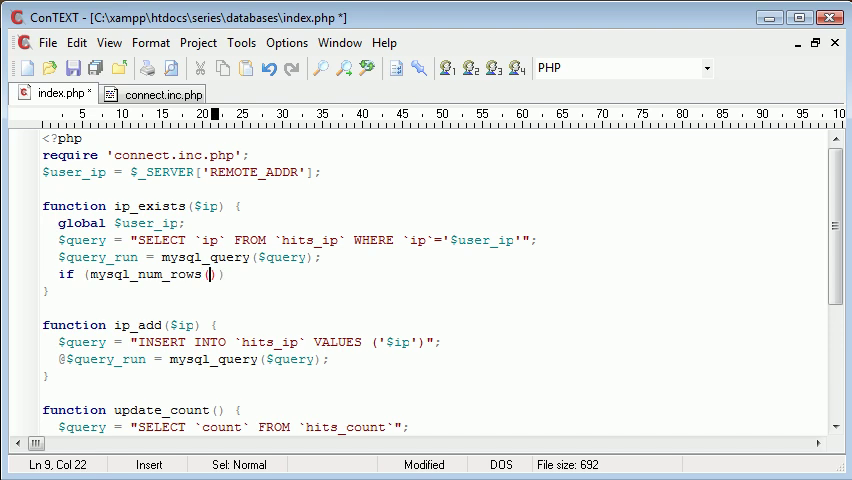
{"action": "type", "text": "$query_run"}
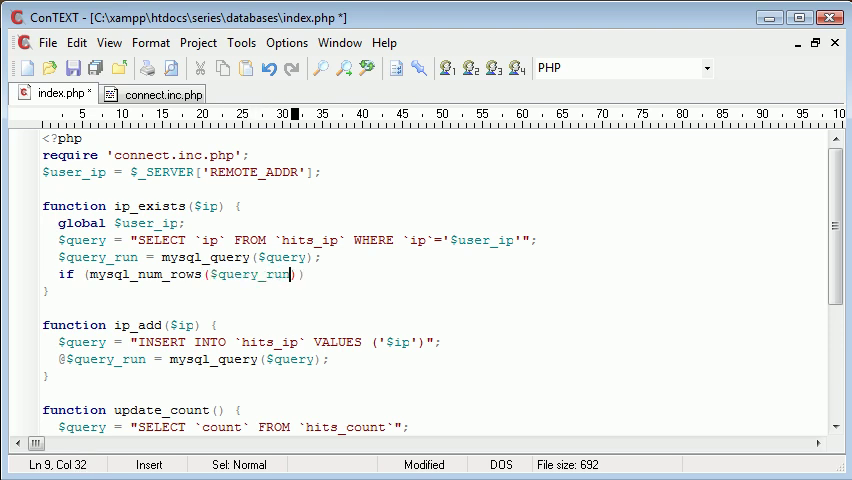
{"action": "type", "text": "==0)"}
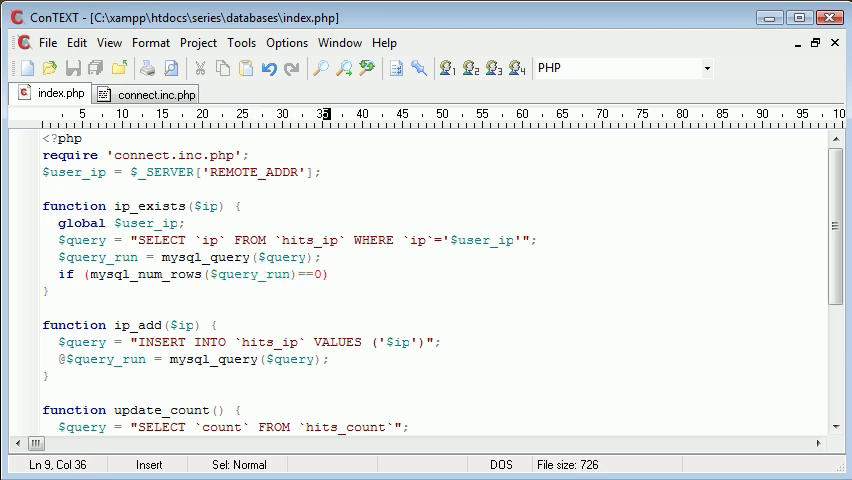
{"action": "type", "text": "{"}
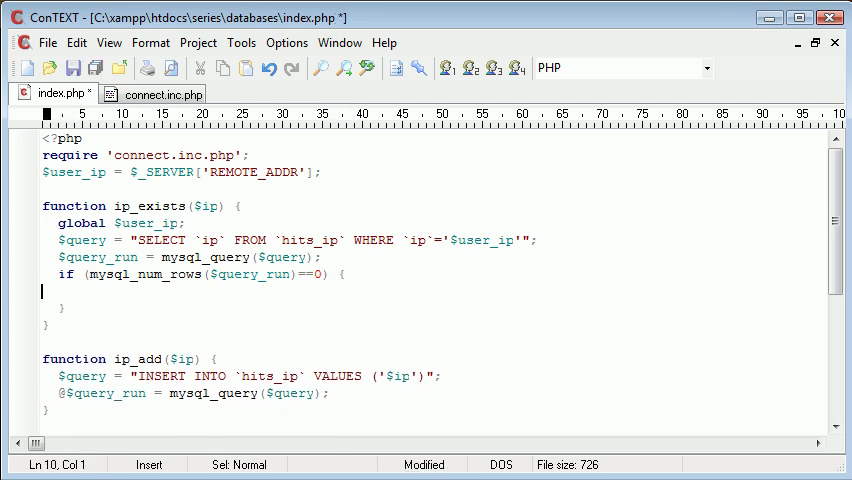
{"action": "type", "text": "return tue;"}
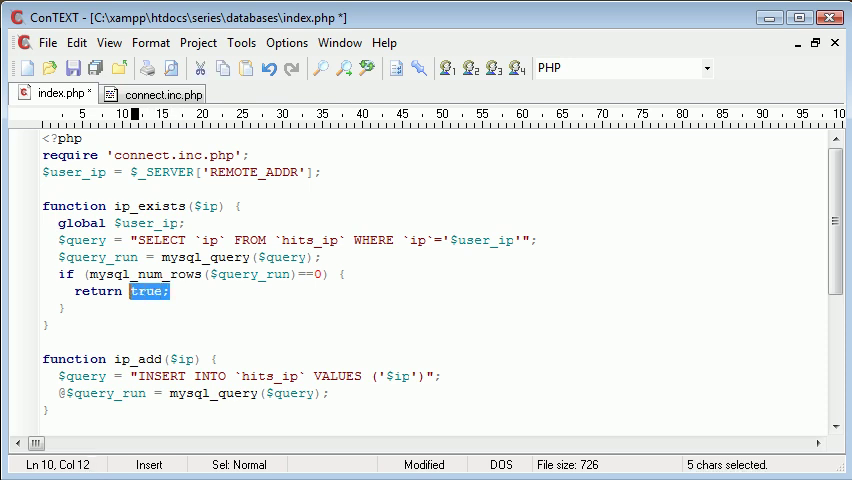
- Start the else-if branch testing mysql_num_rows($query_run)==1 below the return
{"action": "left_click", "coordinate": [122, 292]}
{"action": "type", "text": " else if ("}
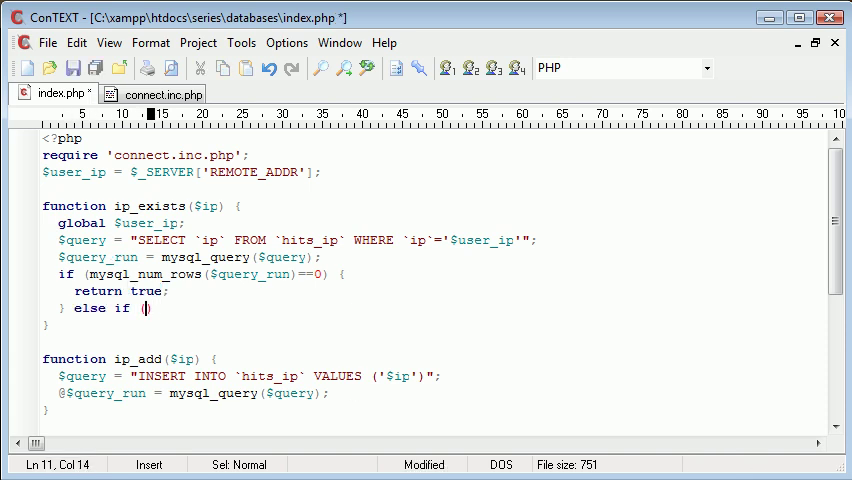
{"action": "type", "text": "mysql_num_rows($"}
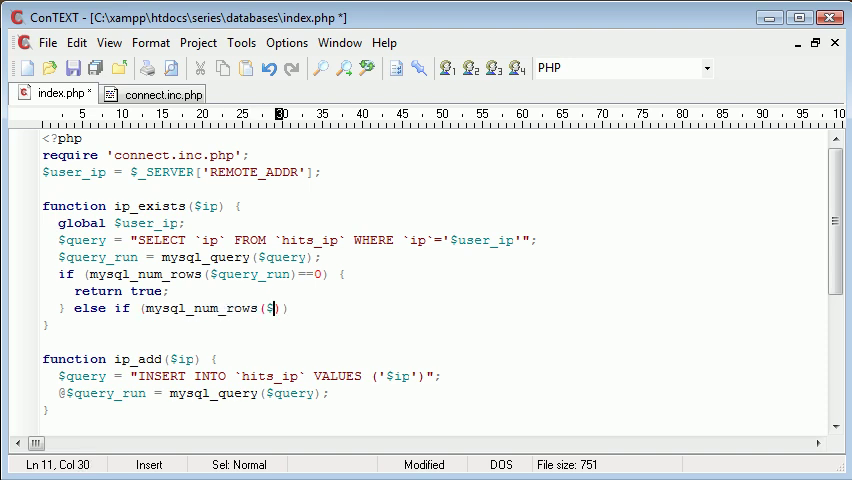
{"action": "type", "text": "query_run"}
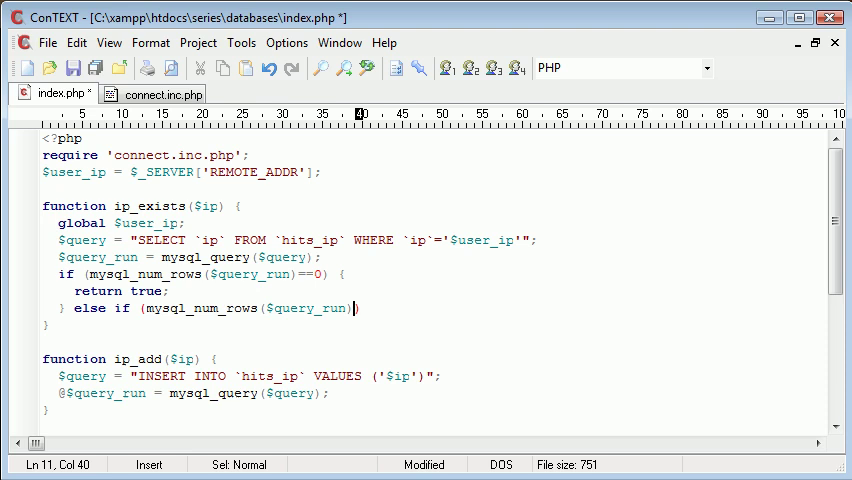
{"action": "type", "text": "==1"}
{"action": "type", "text": "return"}
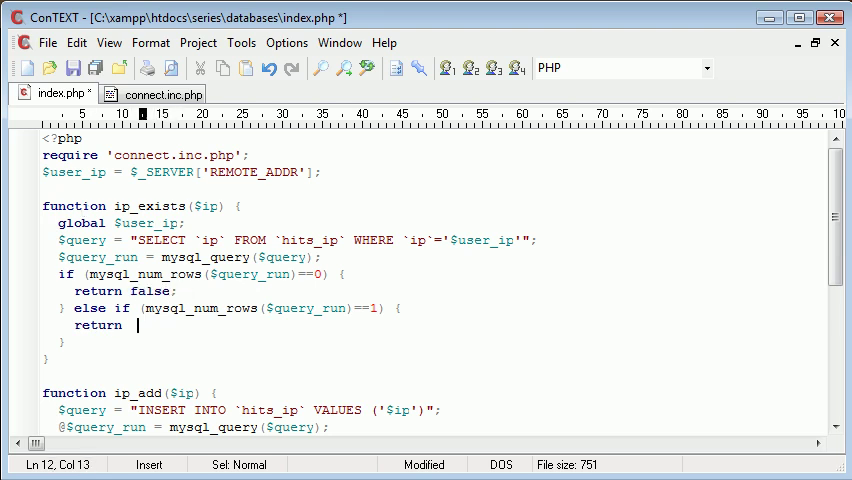
- Add return true; to the one-row branch and select the == comparison to change it to >=
{"action": "type", "text": "true;"}
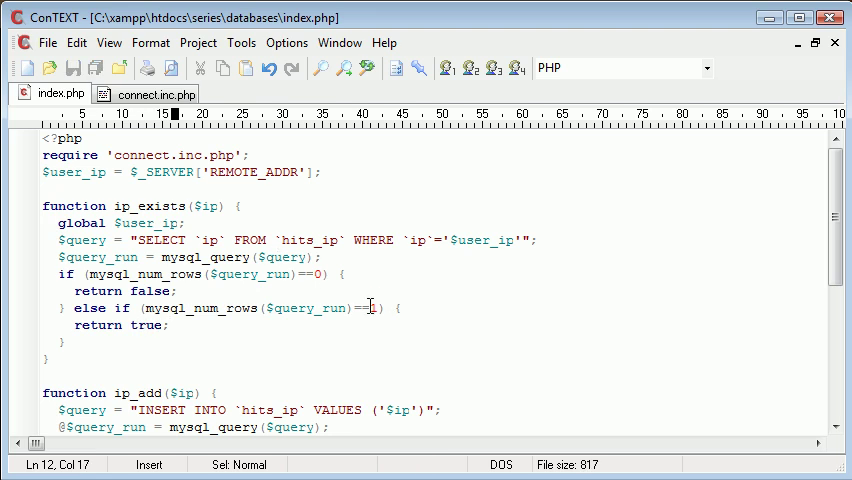
{"action": "double_click", "coordinate": [372, 308]}
{"action": "type", "text": ">"}
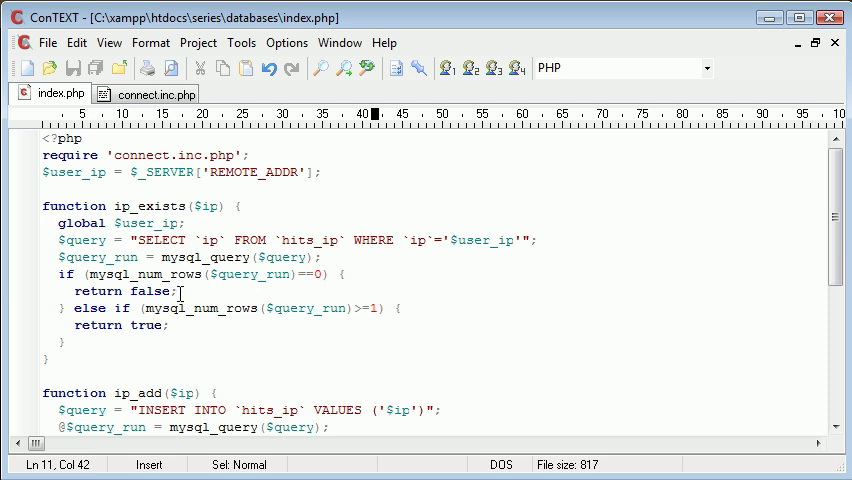
{"action": "mouse_move", "coordinate": [224, 320]}
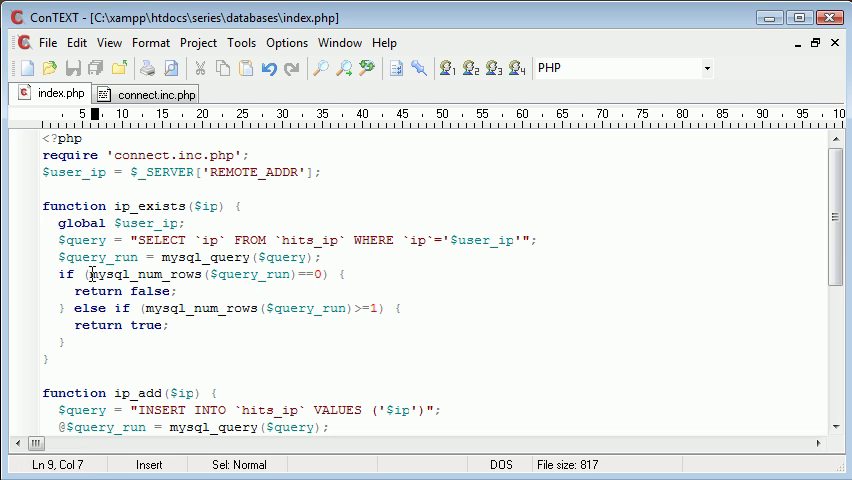
{"action": "left_click_drag", "start_coordinate": [84, 274], "coordinate": [296, 274]}
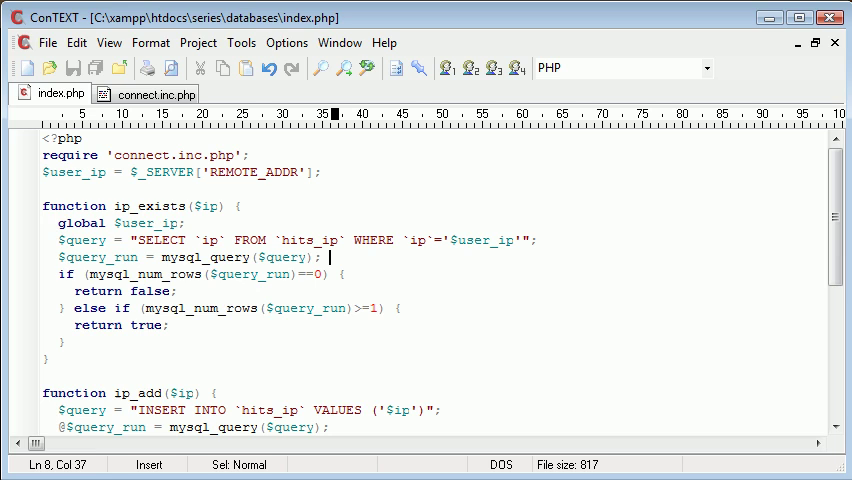
{"action": "key", "text": "Enter"}
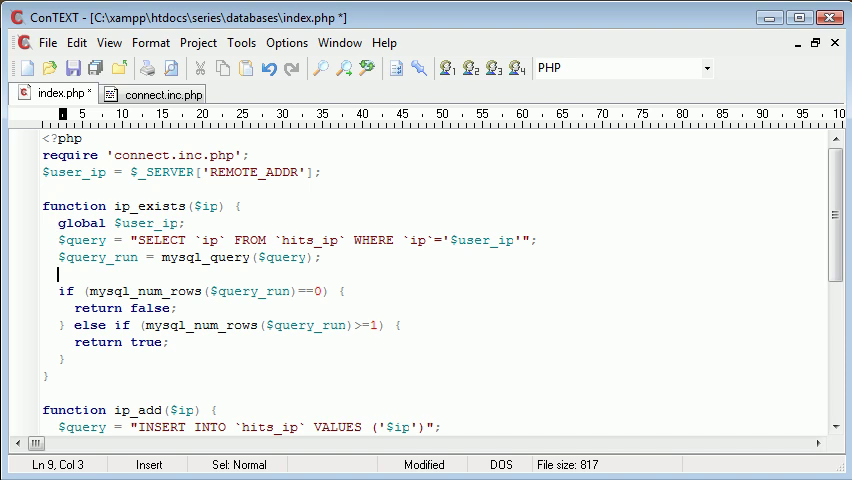
{"action": "type", "text": "$query"}
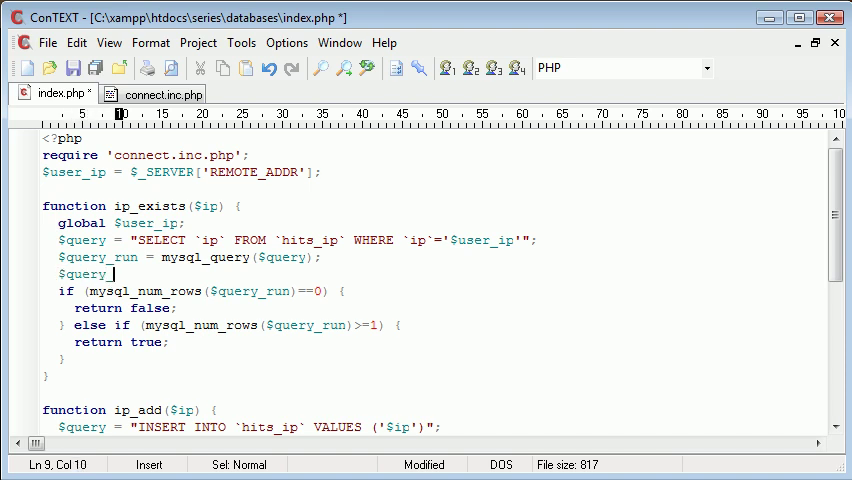
{"action": "type", "text": "_num_rows ="}
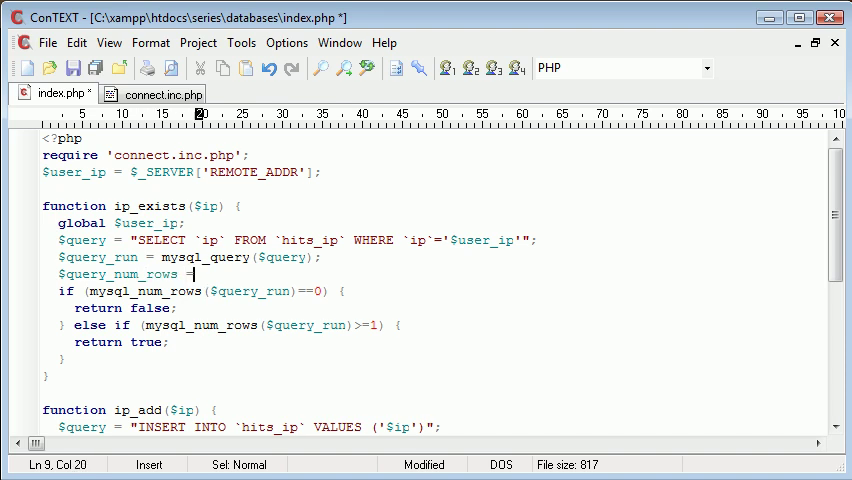
{"action": "left_click", "coordinate": [90, 292]}
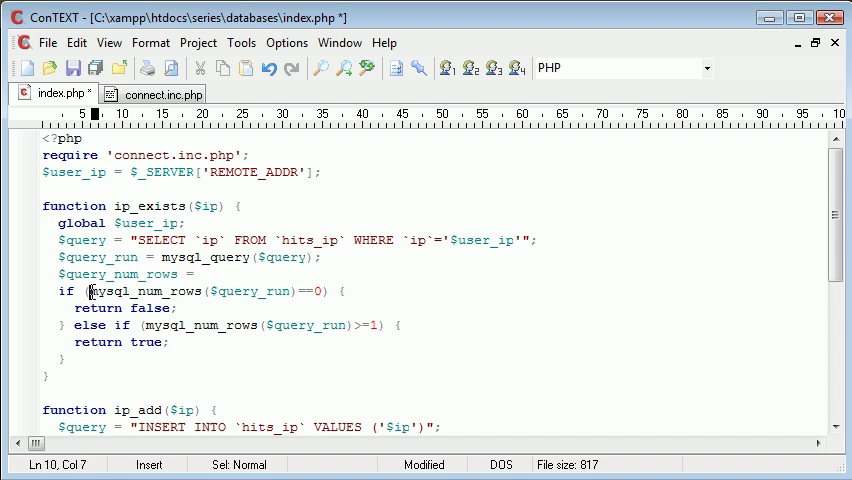
{"action": "left_click_drag", "start_coordinate": [88, 290], "coordinate": [316, 290]}
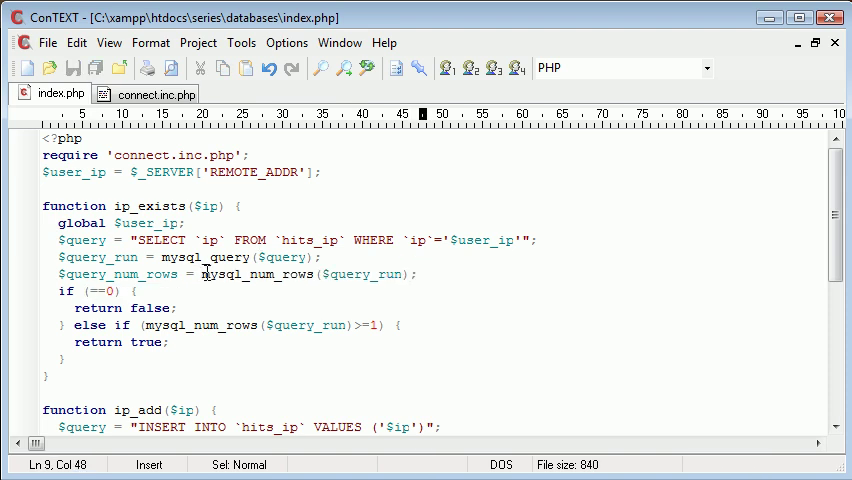
{"action": "left_click", "coordinate": [144, 324]}
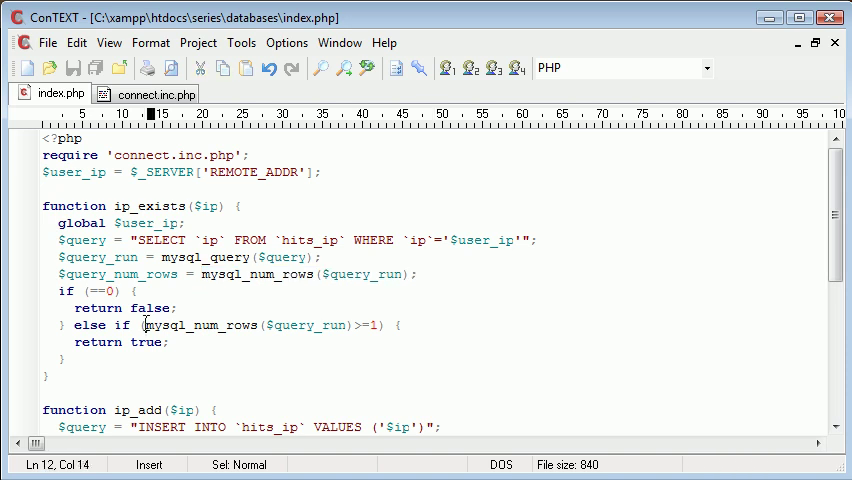
{"action": "left_click_drag", "start_coordinate": [144, 324], "coordinate": [352, 324]}
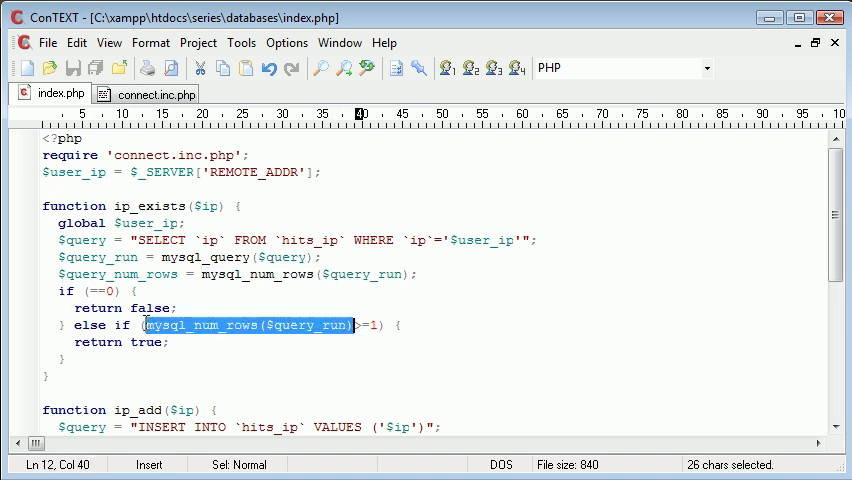
{"action": "type", "text": "$query_num"}
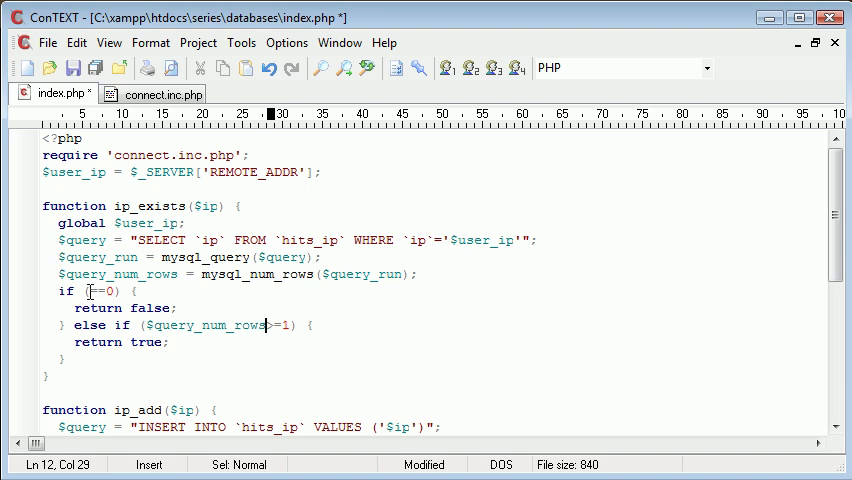
{"action": "type", "text": "$query_num_rows"}
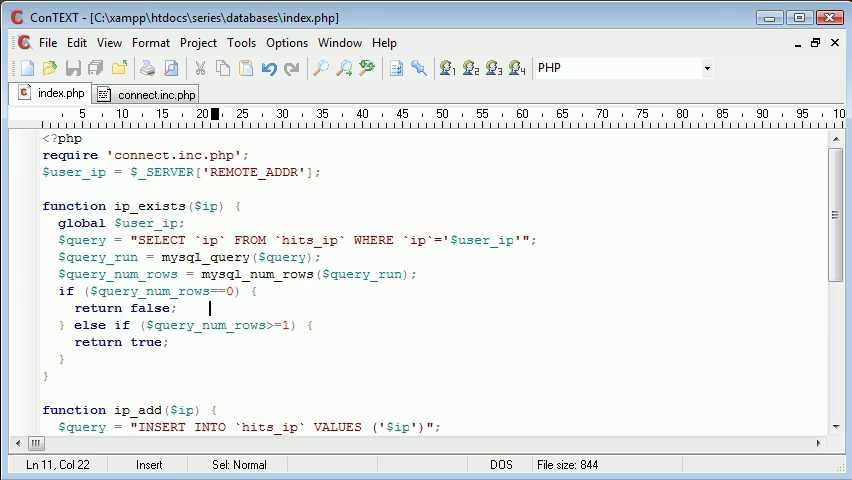
{"action": "left_click", "coordinate": [200, 274]}
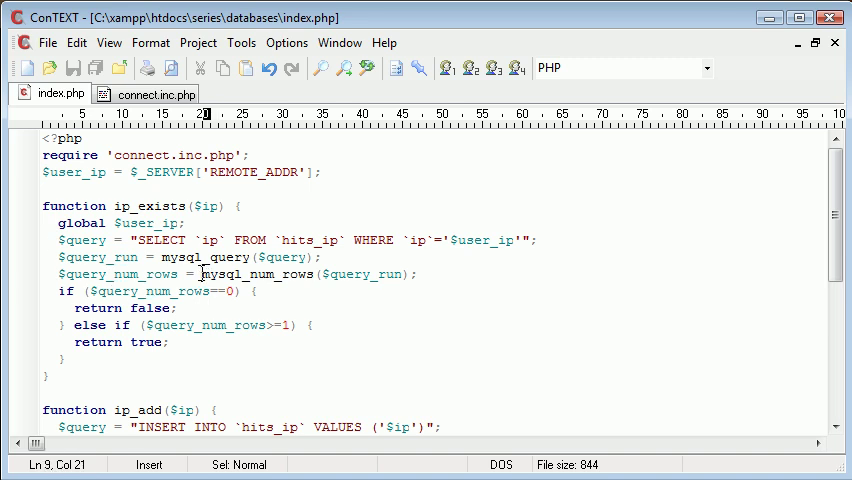
{"action": "left_click_drag", "start_coordinate": [200, 274], "coordinate": [412, 274]}
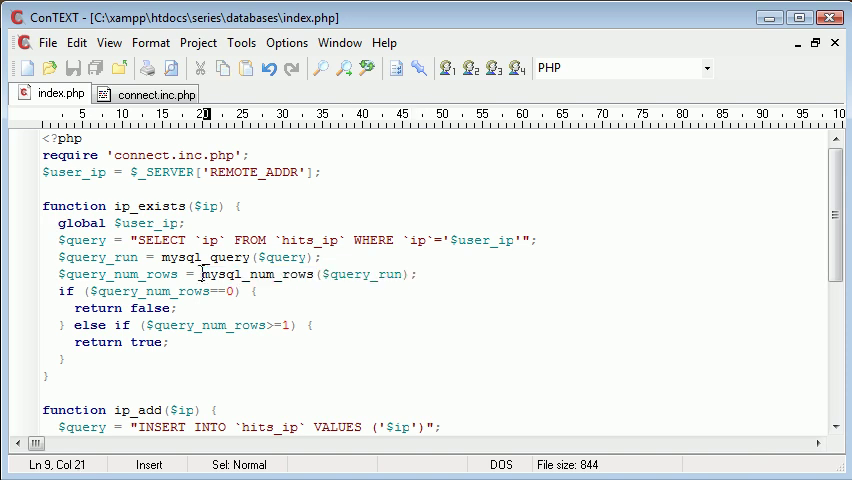
{"action": "mouse_move", "coordinate": [442, 464]}
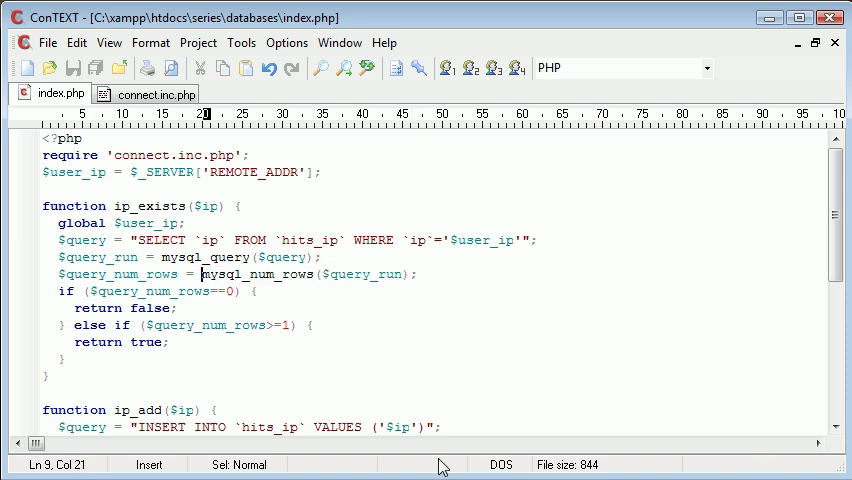
{"action": "left_click", "coordinate": [188, 292]}
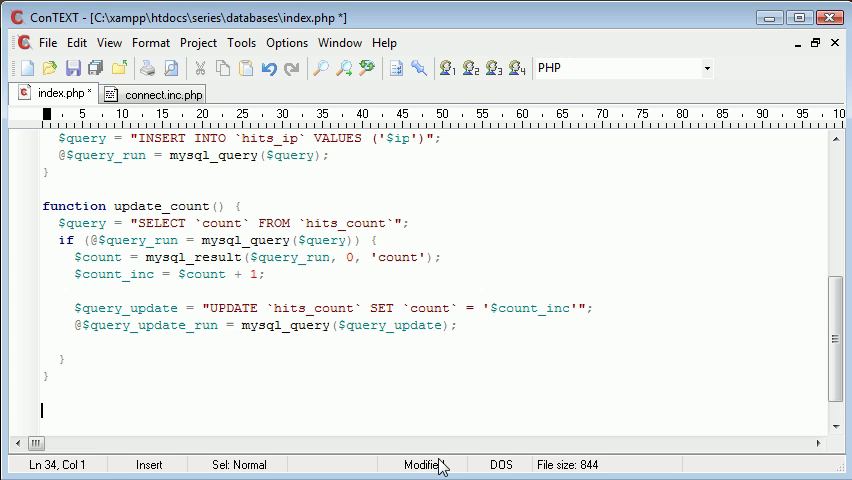
- Begin the closing check if (ip_exists($user_ip)) at the end of index.php
{"action": "type", "text": "if (ip_"}
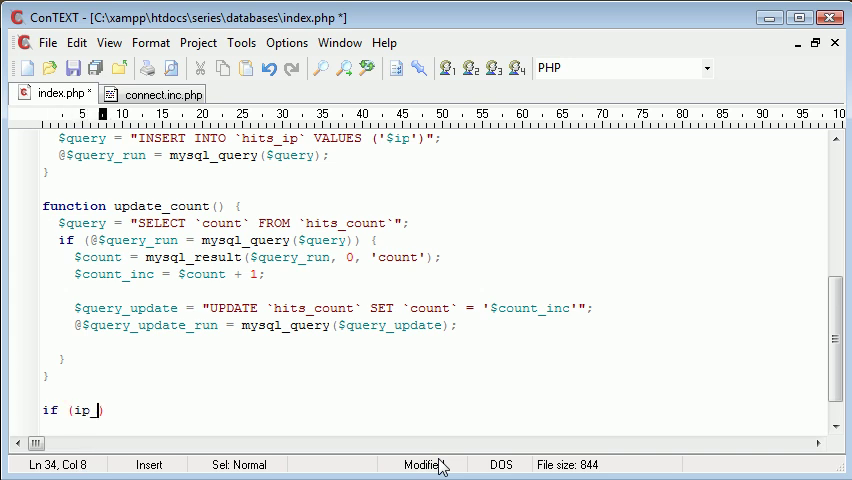
{"action": "type", "text": "exists()"}
{"action": "type", "text": "} else {"}
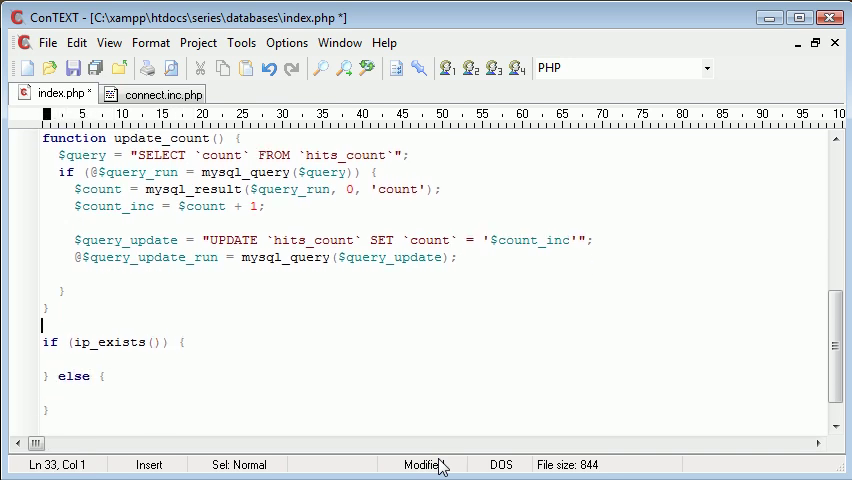
{"action": "type", "text": "$u"}
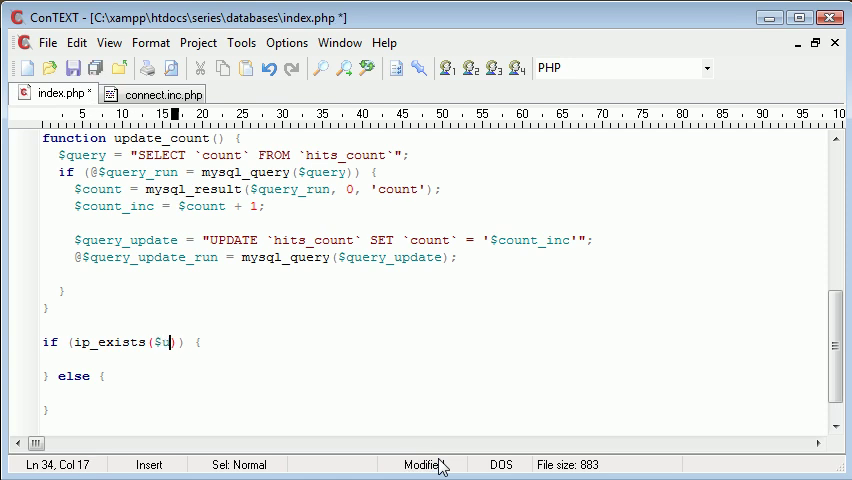
{"action": "type", "text": "ser_ip"}
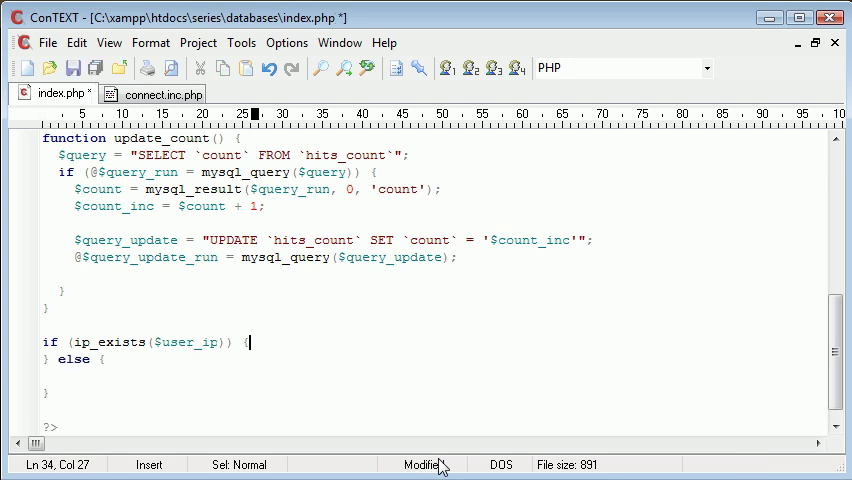
- Echo 'Exists' in the if branch and 'Doesn\'t exist.' in the else branch
{"action": "type", "text": "echo '';"}
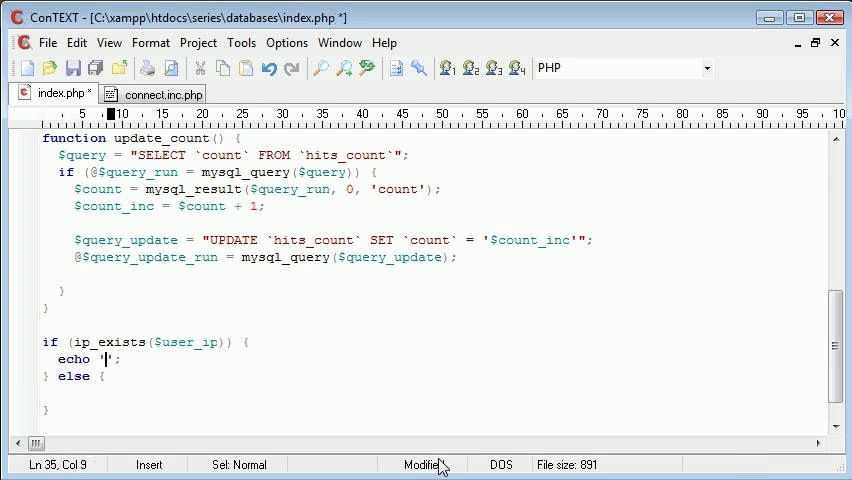
{"action": "type", "text": "Exists"}
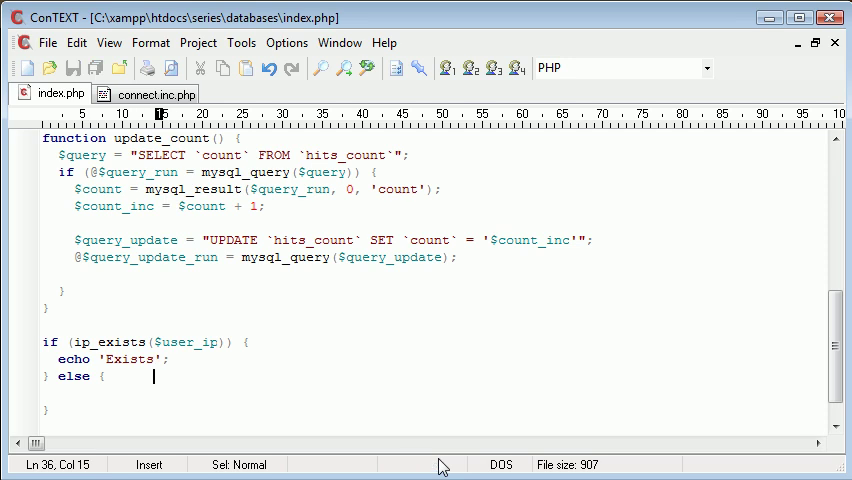
{"action": "type", "text": "echo '';"}
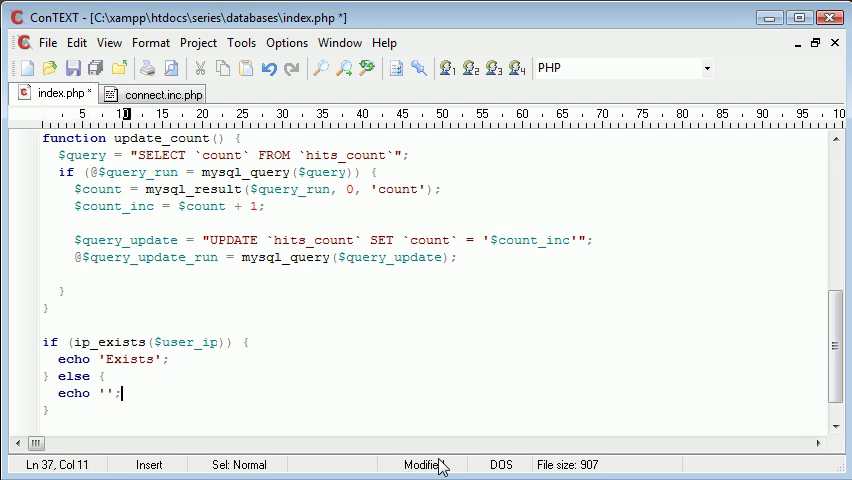
{"action": "type", "text": "Doesn"}
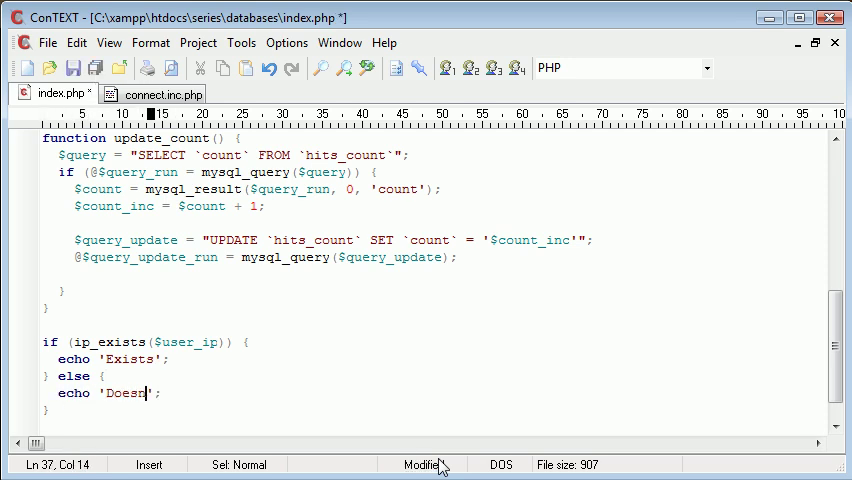
{"action": "type", "text": "\\'t exists"}
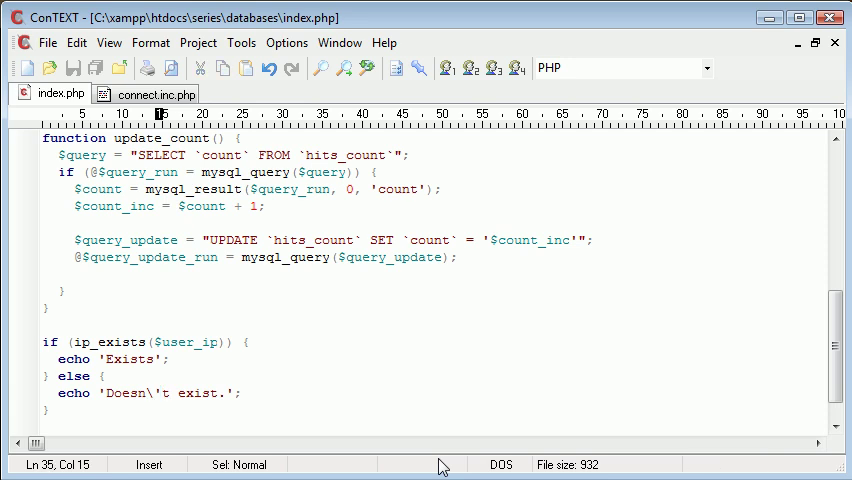
{"action": "type", "text": "."}
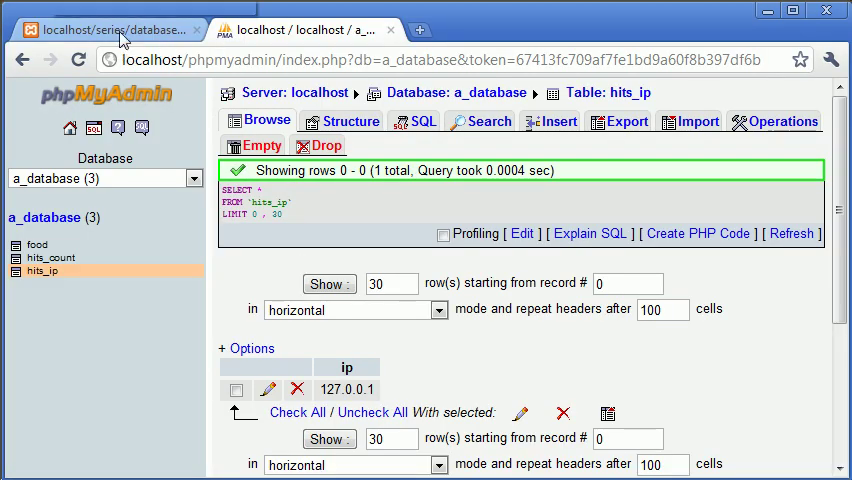
- Confirm index.php outputs Exists., then delete the 127.0.0.1 row from hits_ip
{"action": "left_click", "coordinate": [100, 16]}
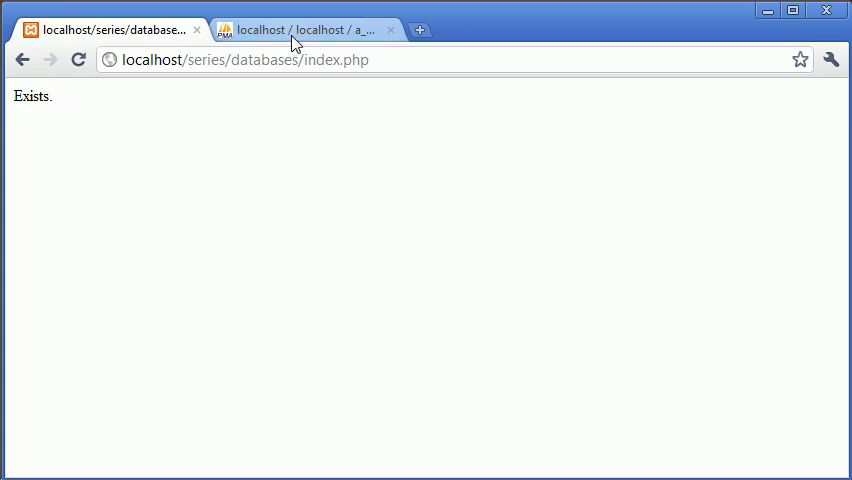
{"action": "left_click", "coordinate": [300, 28]}
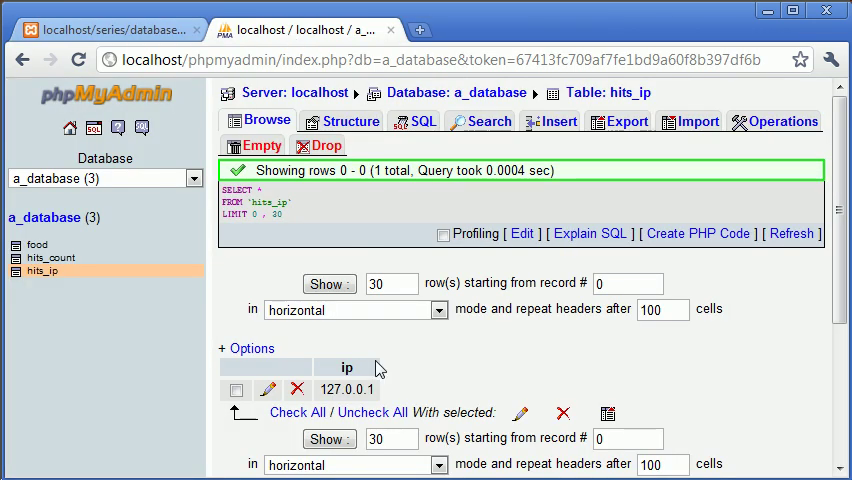
{"action": "mouse_move", "coordinate": [300, 394]}
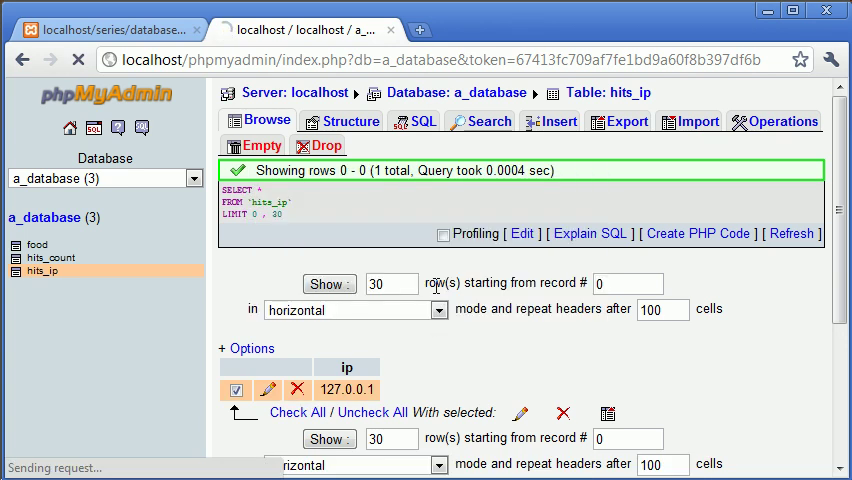
{"action": "left_click", "coordinate": [348, 120]}
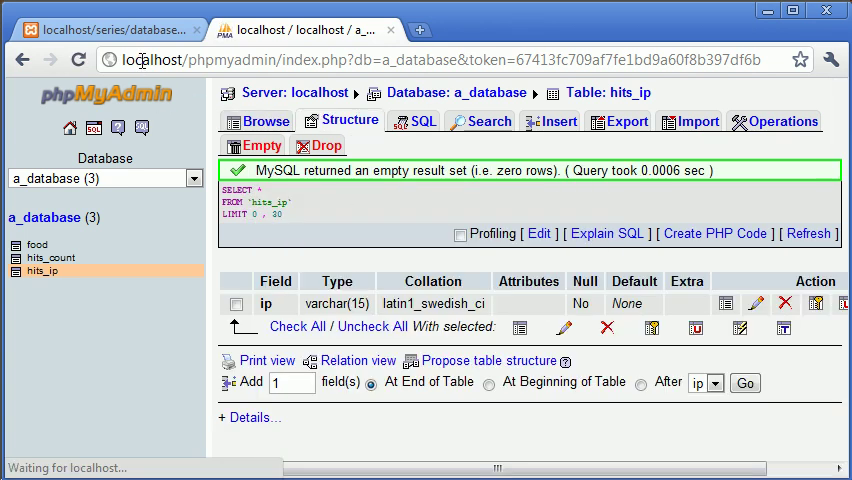
{"action": "left_click", "coordinate": [100, 16]}
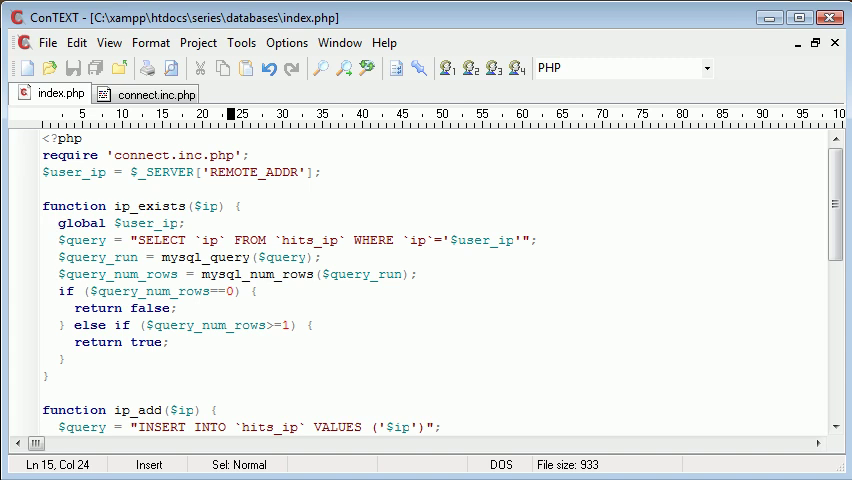
- Set the !ip_exists branch to echo 'This will now add count + 1'
{"action": "scroll", "scroll_direction": "down", "scroll_amount": 3}
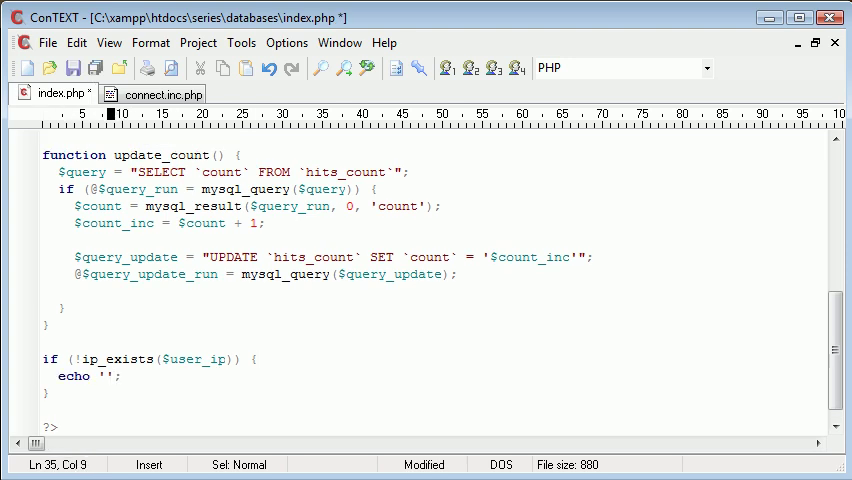
{"action": "type", "text": "This will now add"}
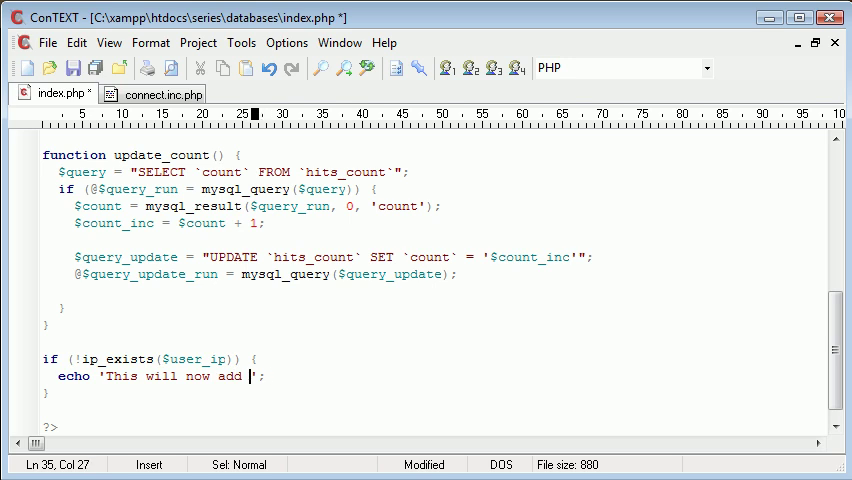
{"action": "type", "text": "count + 1"}
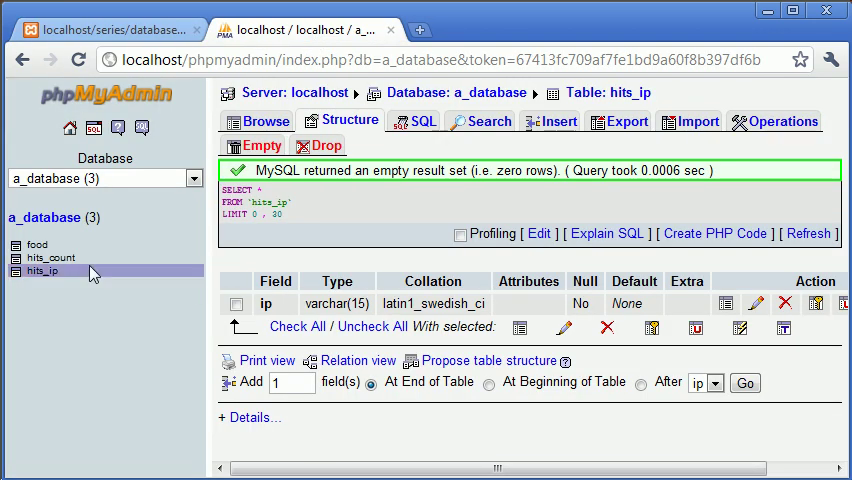
{"action": "left_click", "coordinate": [84, 16]}
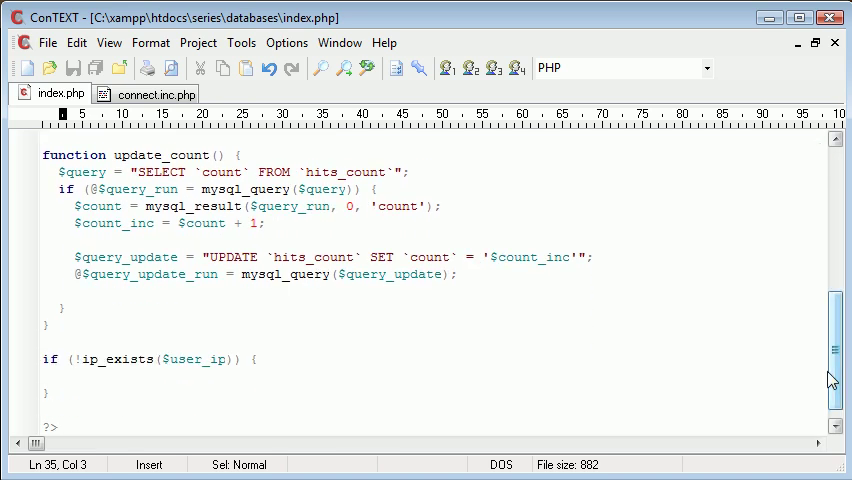
- Call update_count(); and ip_add($user_ip); inside the !ip_exists block
{"action": "type", "text": "update_c"}
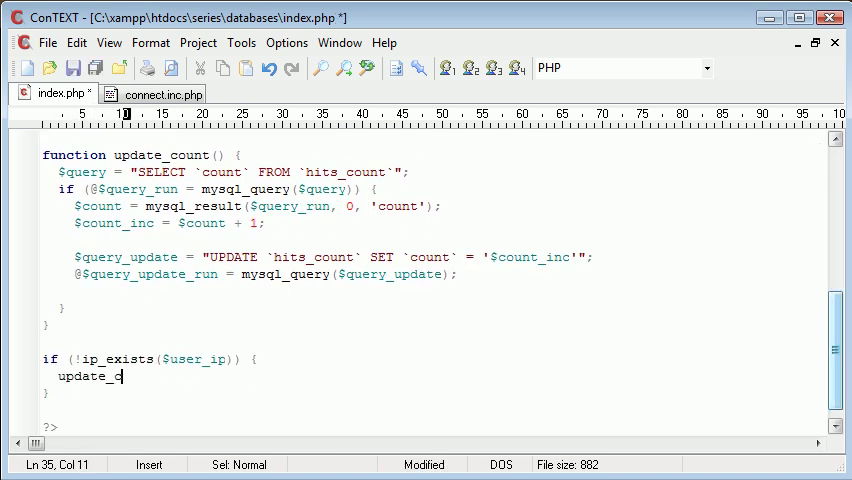
{"action": "type", "text": "ount();"}
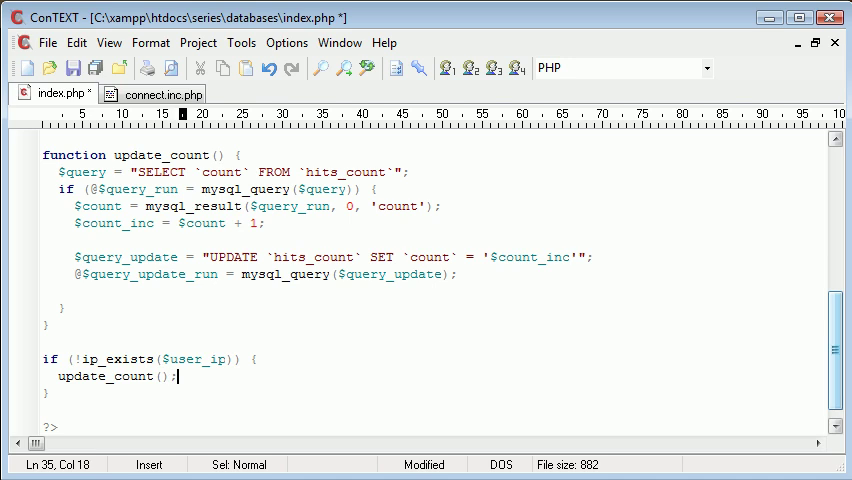
{"action": "type", "text": "add_ip"}
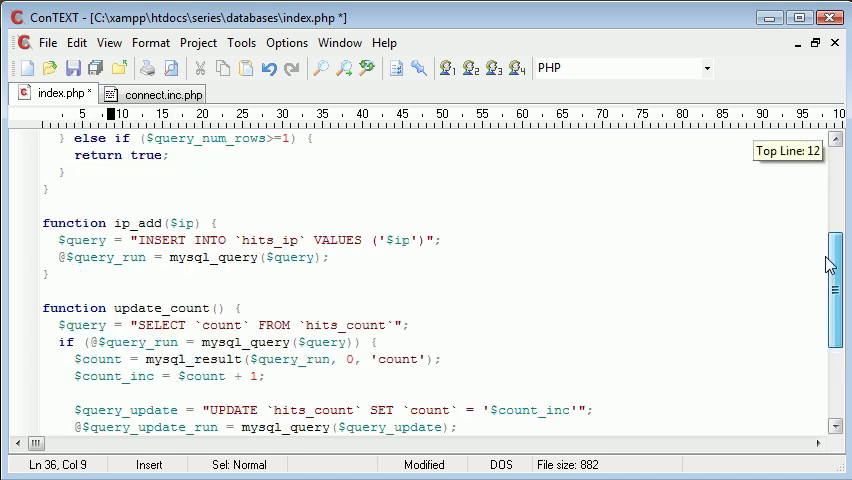
{"action": "scroll", "scroll_direction": "down", "scroll_amount": 3}
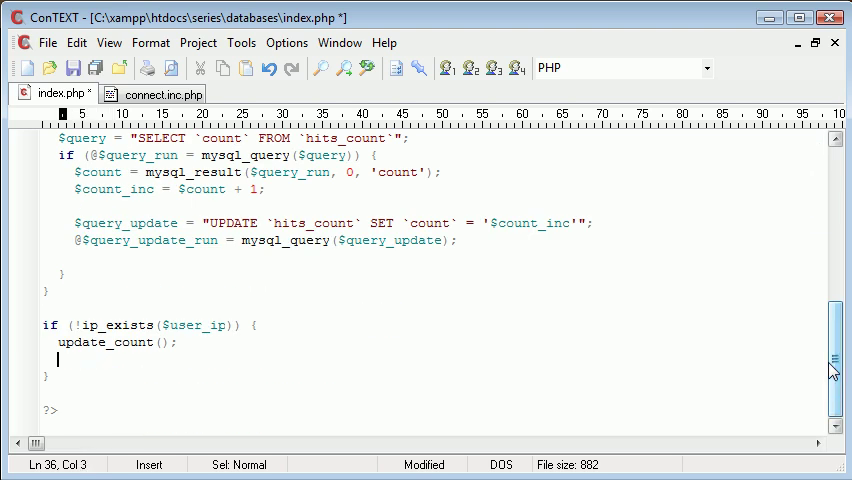
{"action": "type", "text": "ip_add();"}
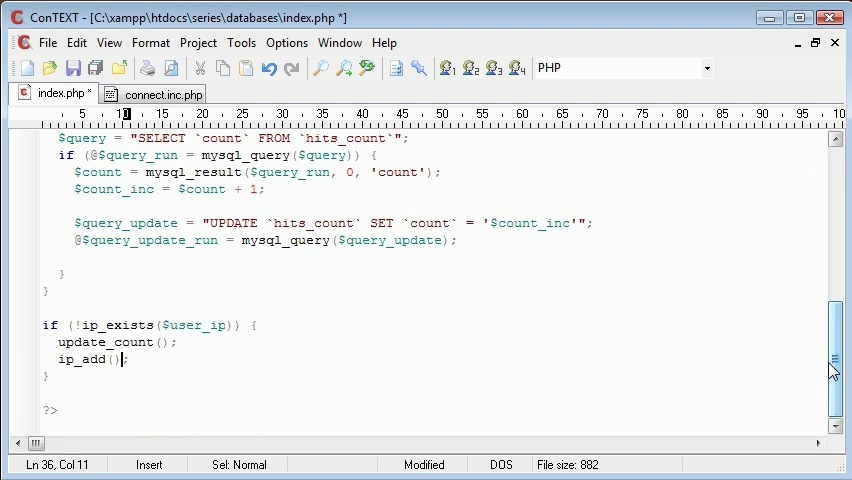
{"action": "type", "text": "$user_ip"}
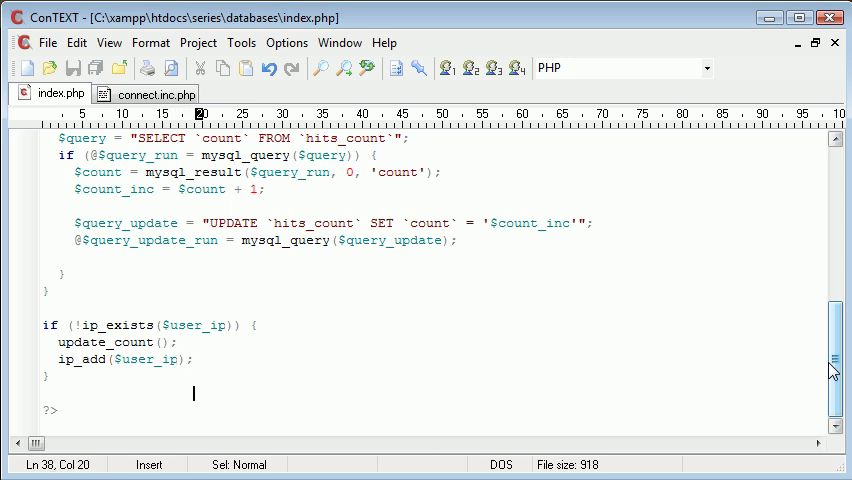
- Remove the echo line and add an <h1>My page</h1> heading below the PHP code
{"action": "left_click_drag", "start_coordinate": [164, 324], "coordinate": [48, 376]}
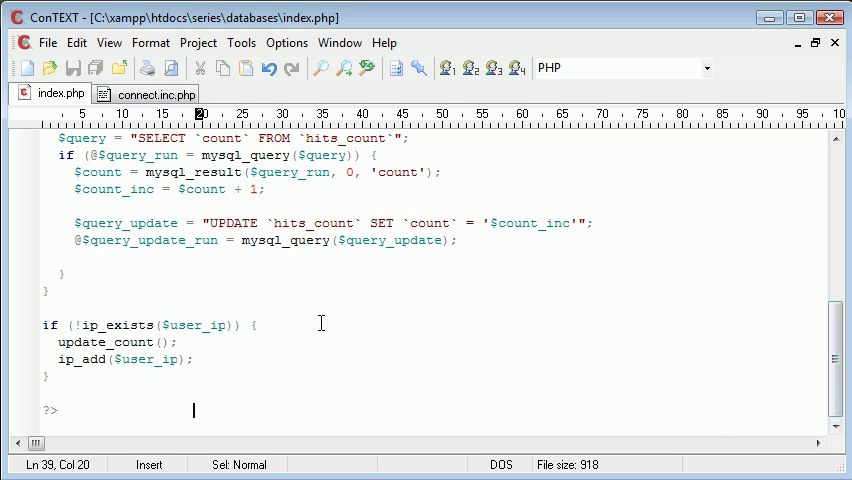
{"action": "type", "text": "<h1></h1>"}
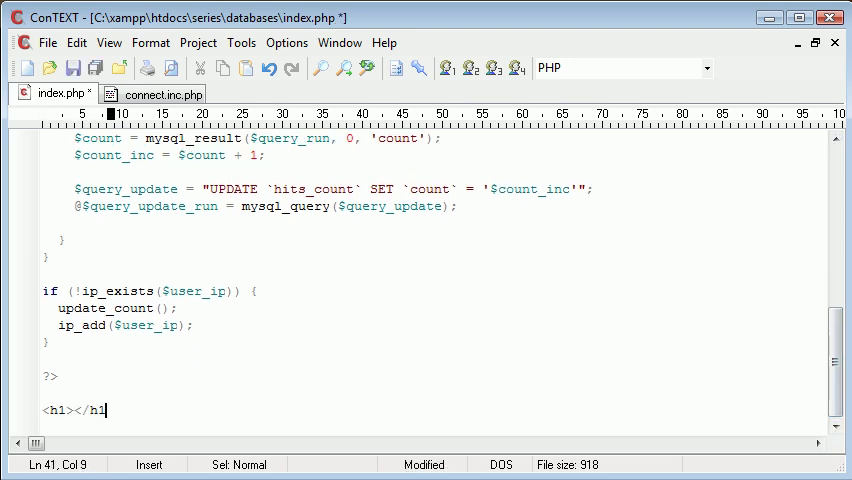
{"action": "type", "text": "My r"}
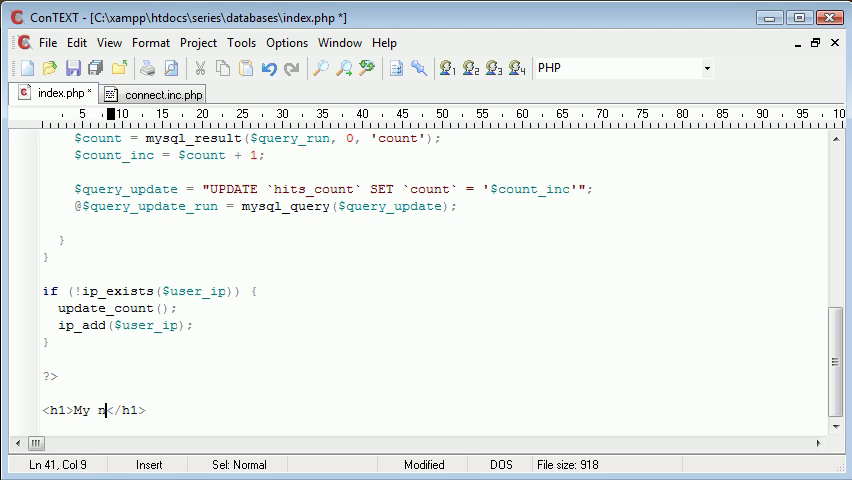
{"action": "type", "text": "page"}
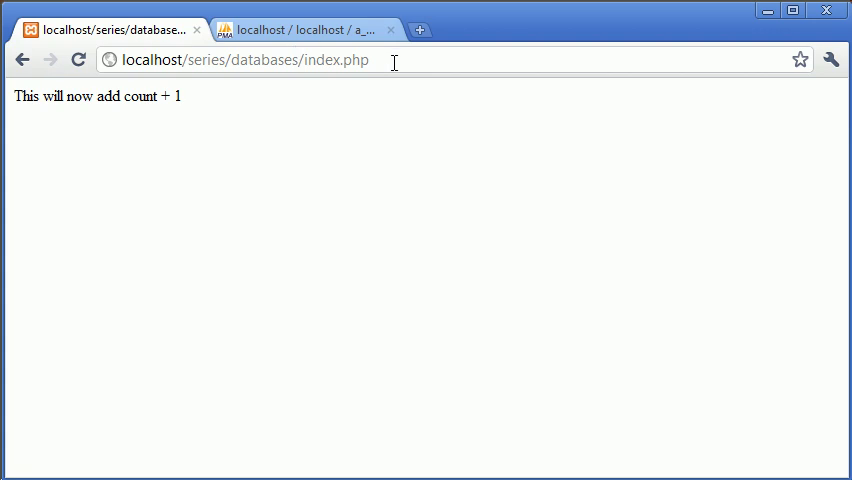
- Check hits_count and hits_ip in phpMyAdmin, then reload the index.php page
{"action": "left_click", "coordinate": [290, 28]}
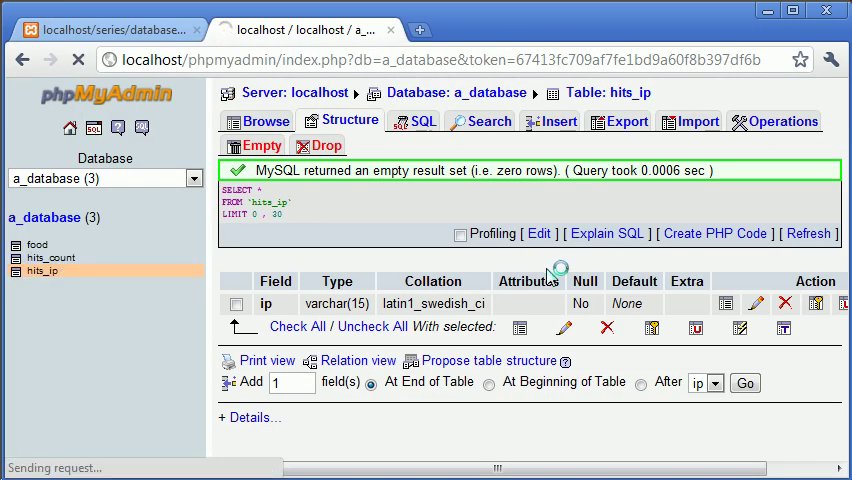
{"action": "left_click", "coordinate": [48, 256]}
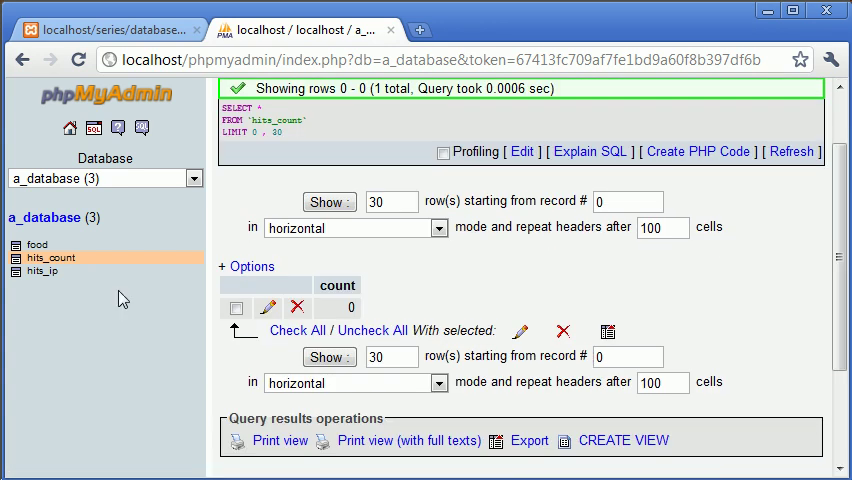
{"action": "left_click", "coordinate": [42, 270]}
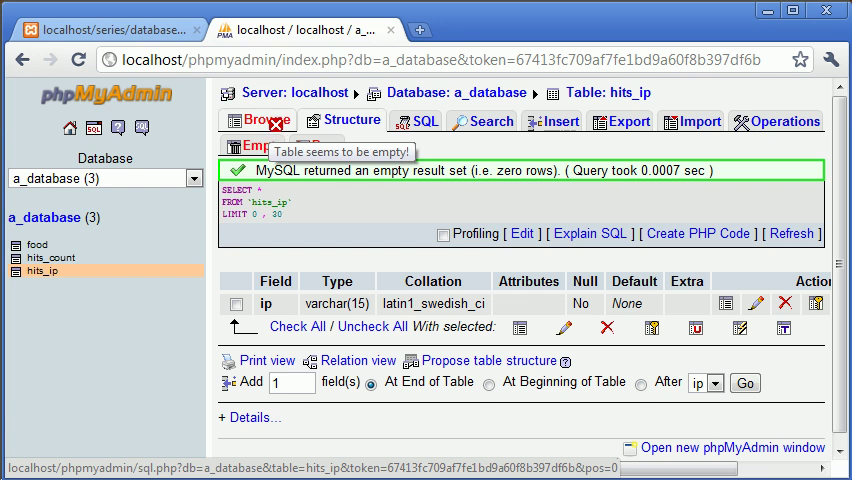
{"action": "left_click", "coordinate": [96, 16]}
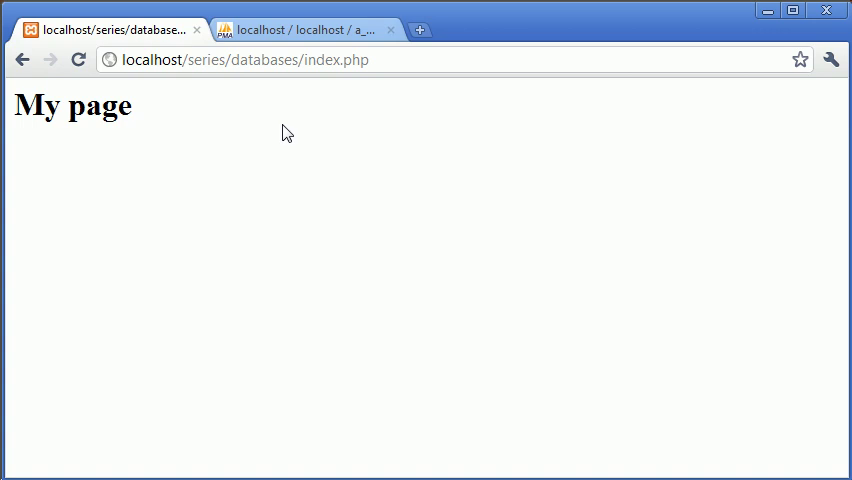
{"action": "mouse_move", "coordinate": [256, 332]}
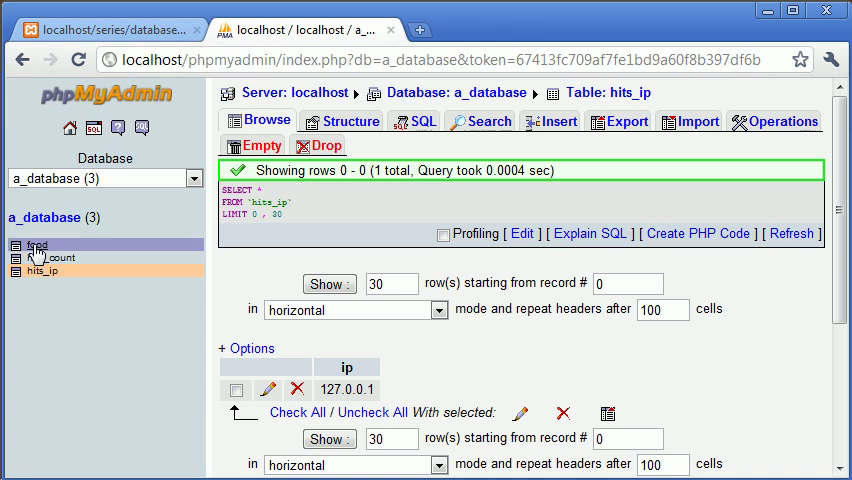
- Verify hits_count is 1 and hits_ip holds 127.0.0.1, then review index.php in ConTEXT
{"action": "left_click", "coordinate": [42, 258]}
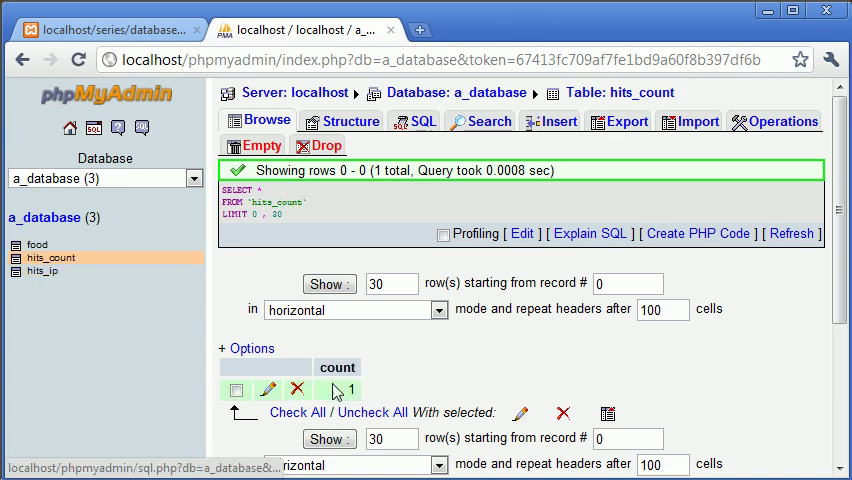
{"action": "left_click", "coordinate": [100, 24]}
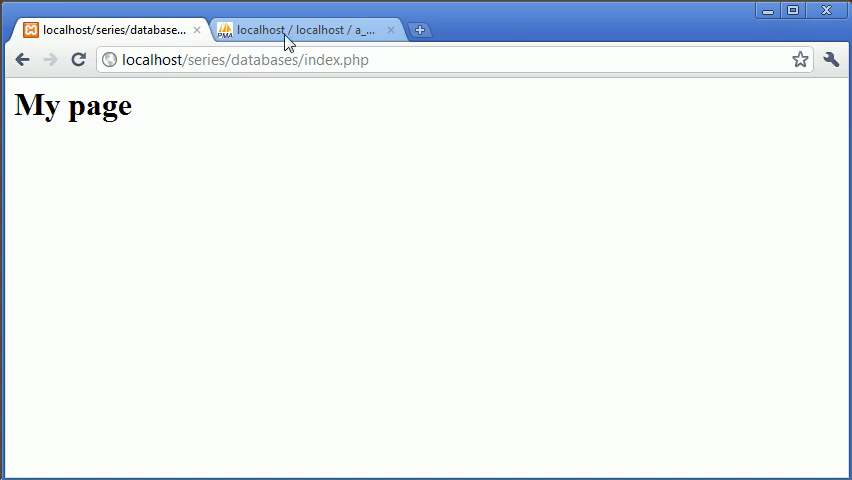
{"action": "left_click", "coordinate": [270, 28]}
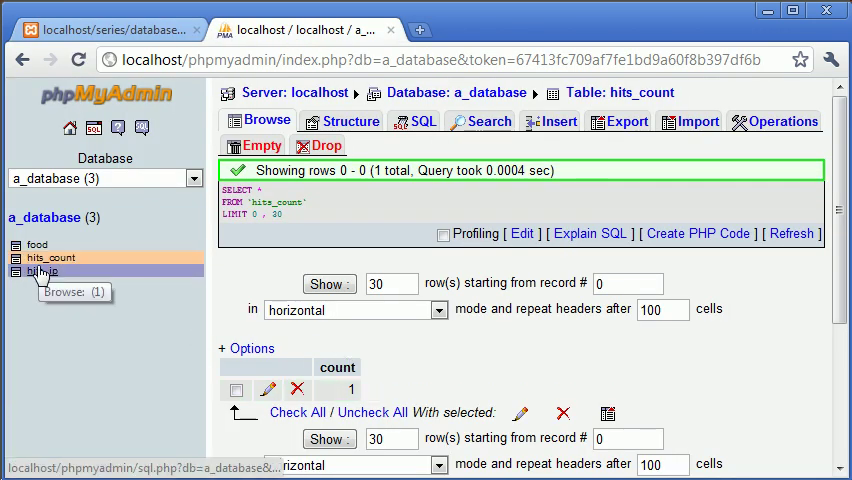
{"action": "left_click", "coordinate": [42, 272]}
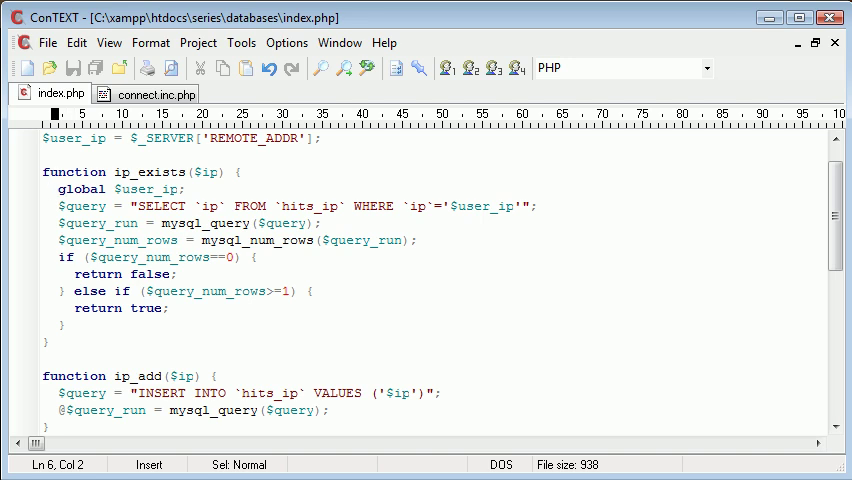
{"action": "scroll", "scroll_direction": "down", "scroll_amount": 3}
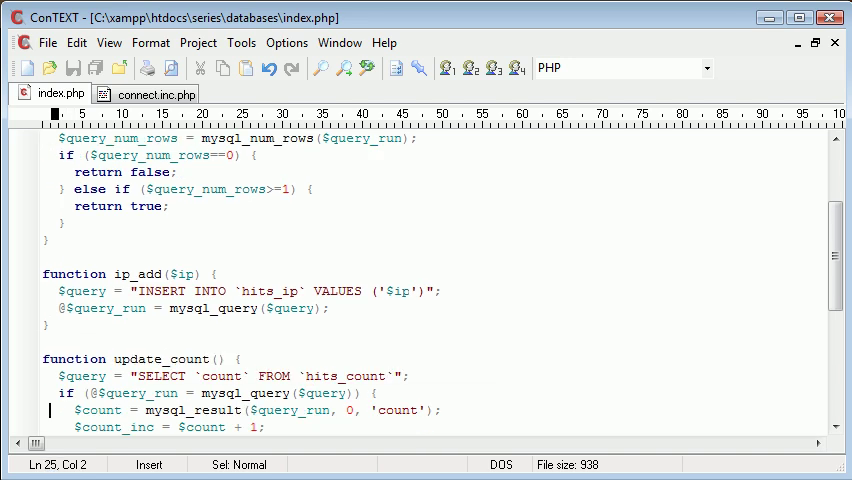
{"action": "scroll", "scroll_direction": "down", "scroll_amount": 3}
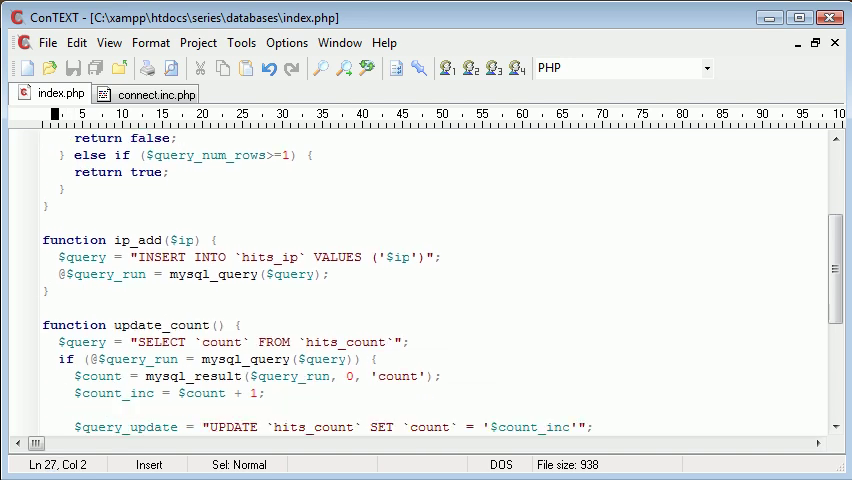